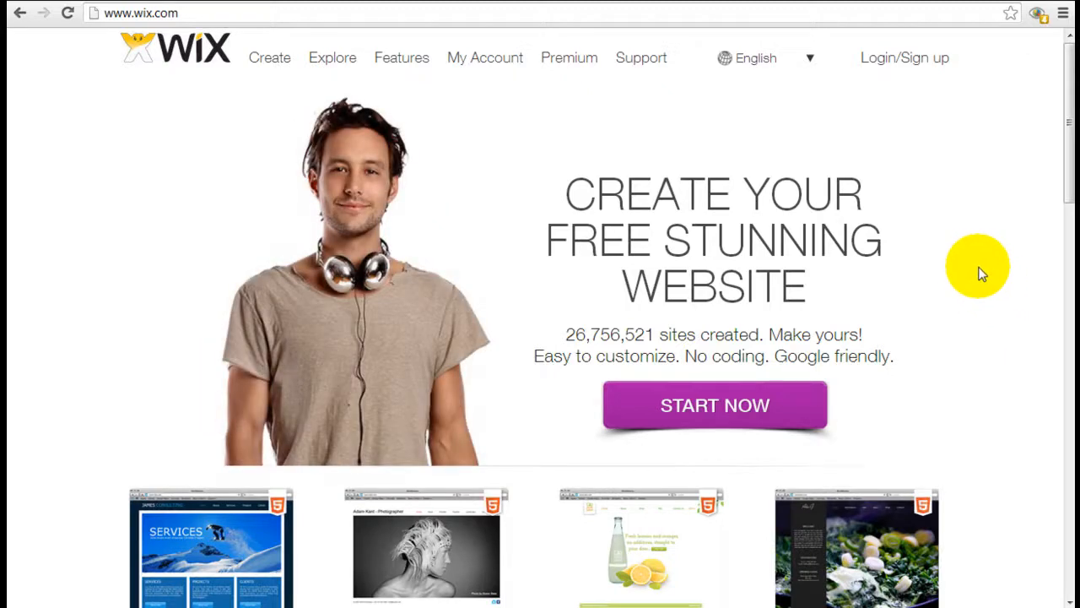
pyautogui.moveTo(976, 281)
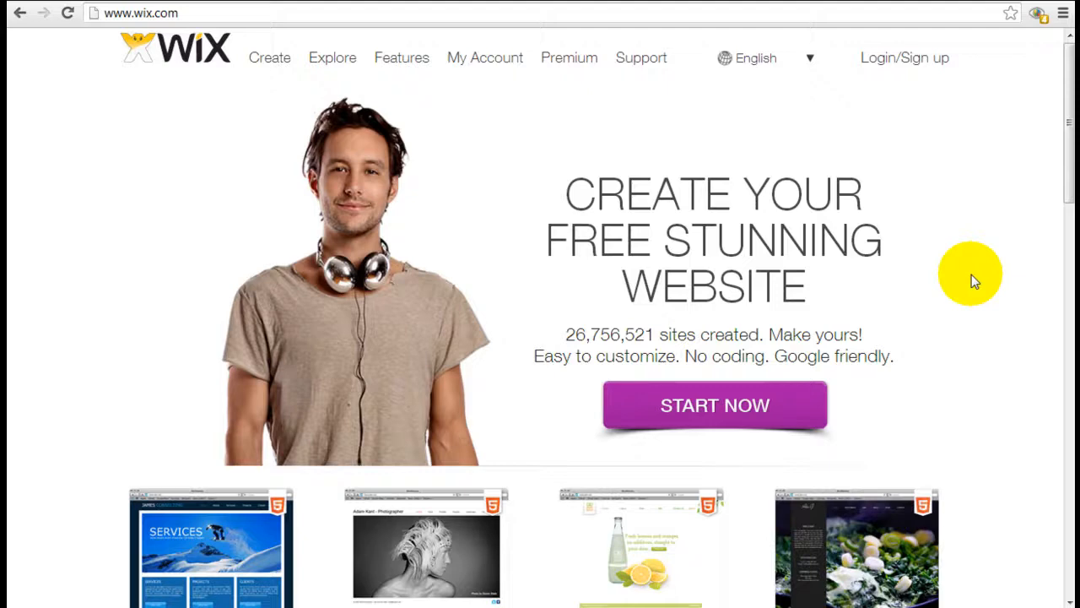
pyautogui.moveTo(977, 267)
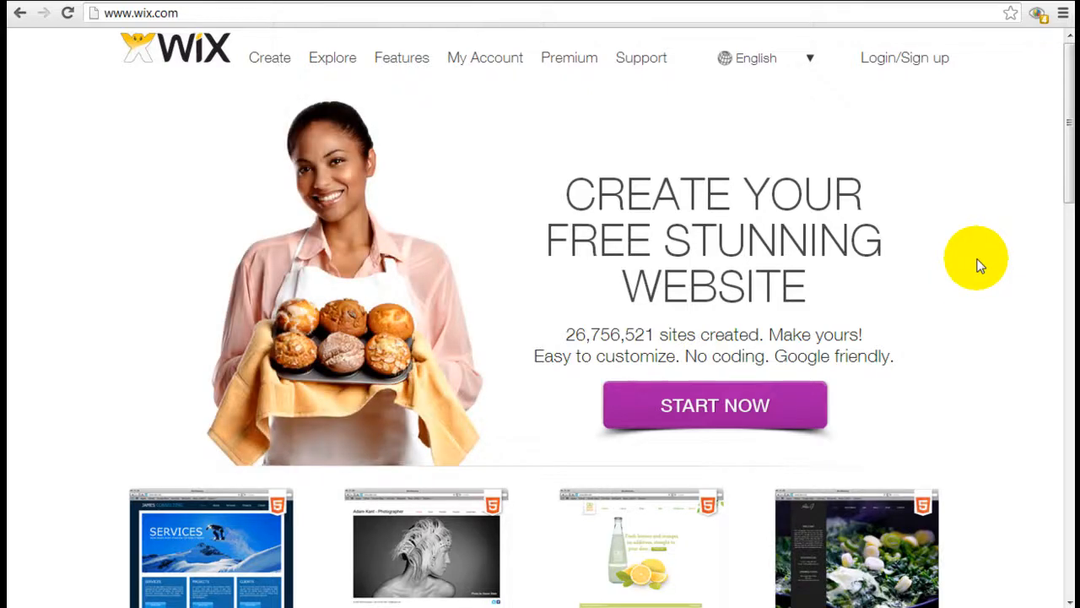
pyautogui.moveTo(439, 122)
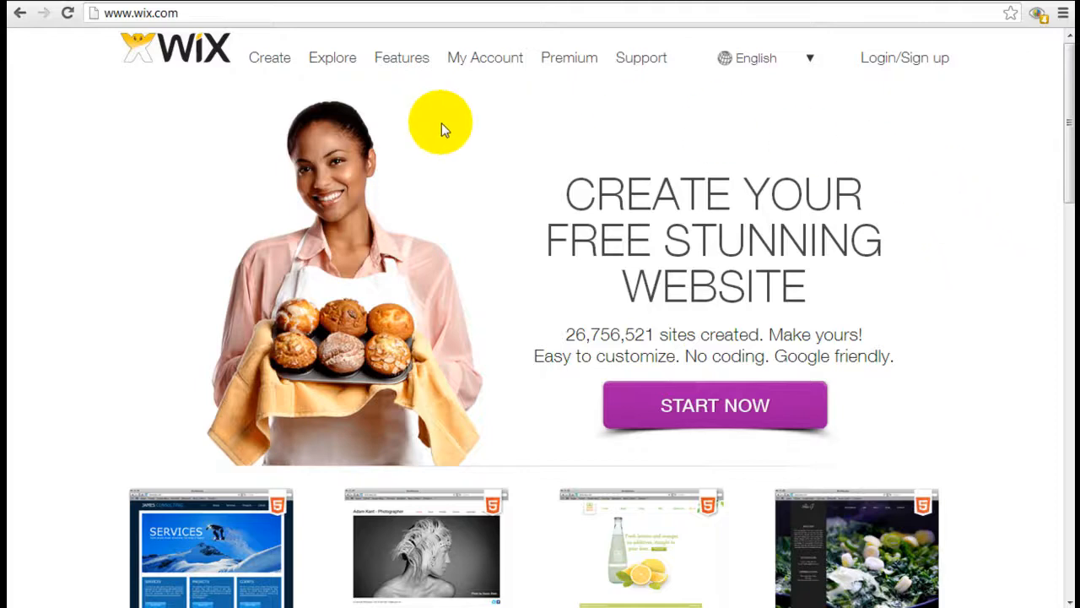
pyautogui.moveTo(992, 187)
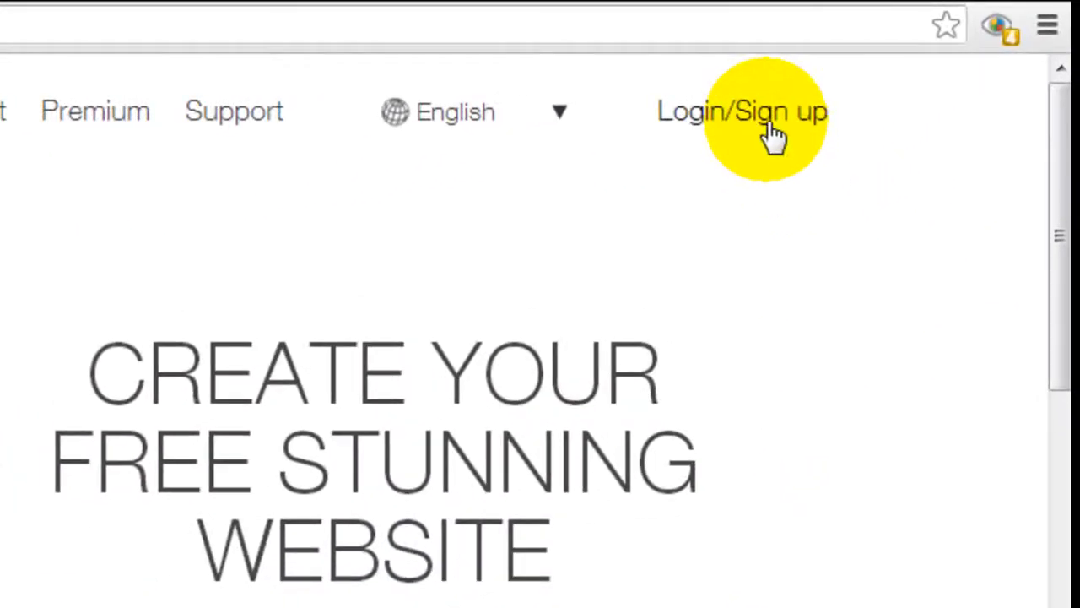
# View the Wix sign-up form, return to the login form and begin entering the account email
pyautogui.click(743, 112)
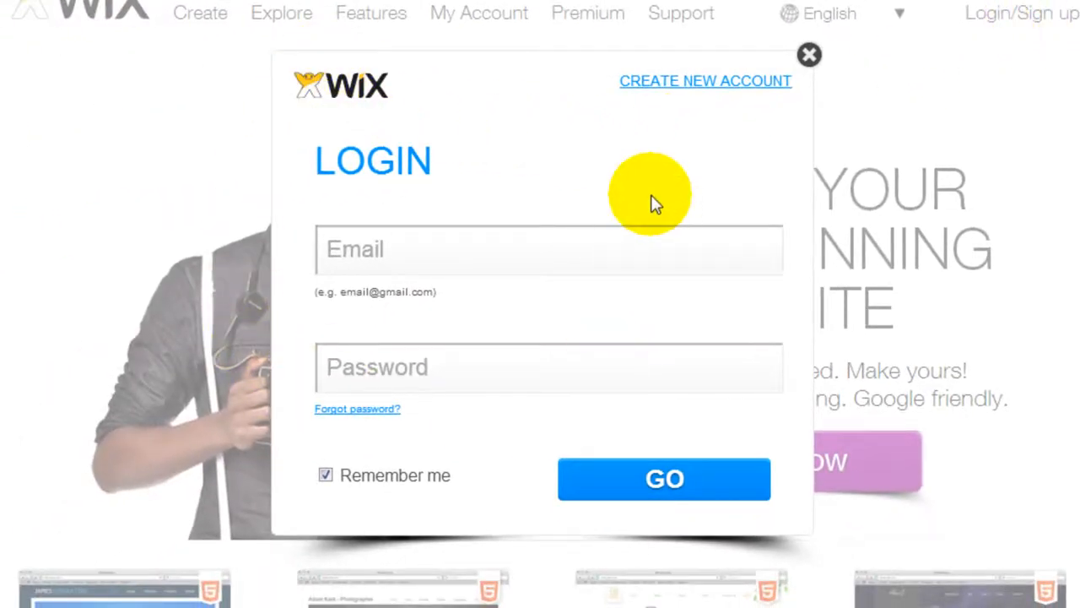
pyautogui.moveTo(690, 93)
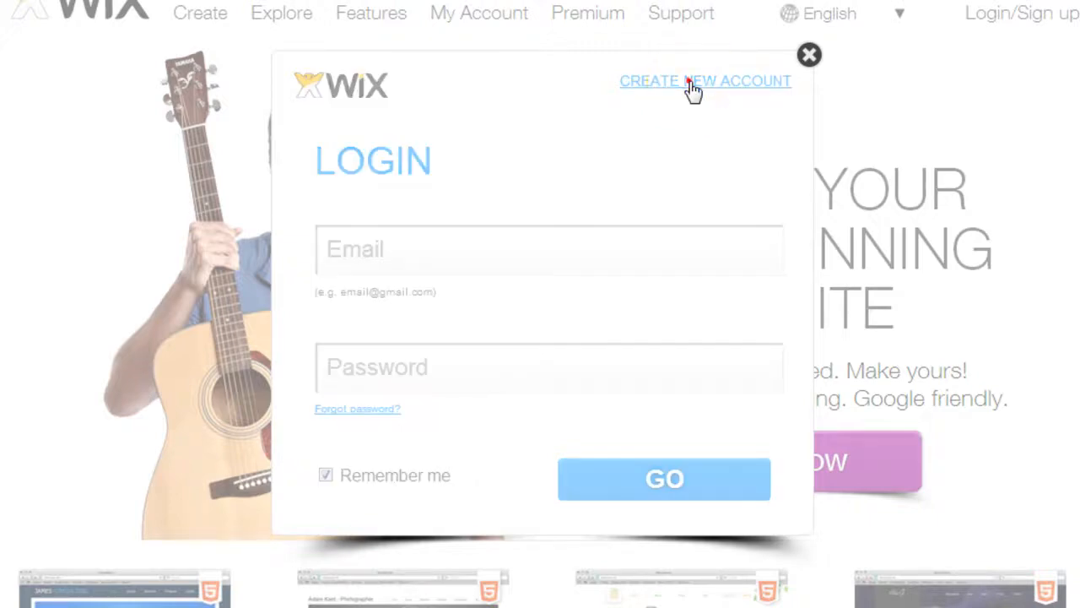
pyautogui.click(706, 81)
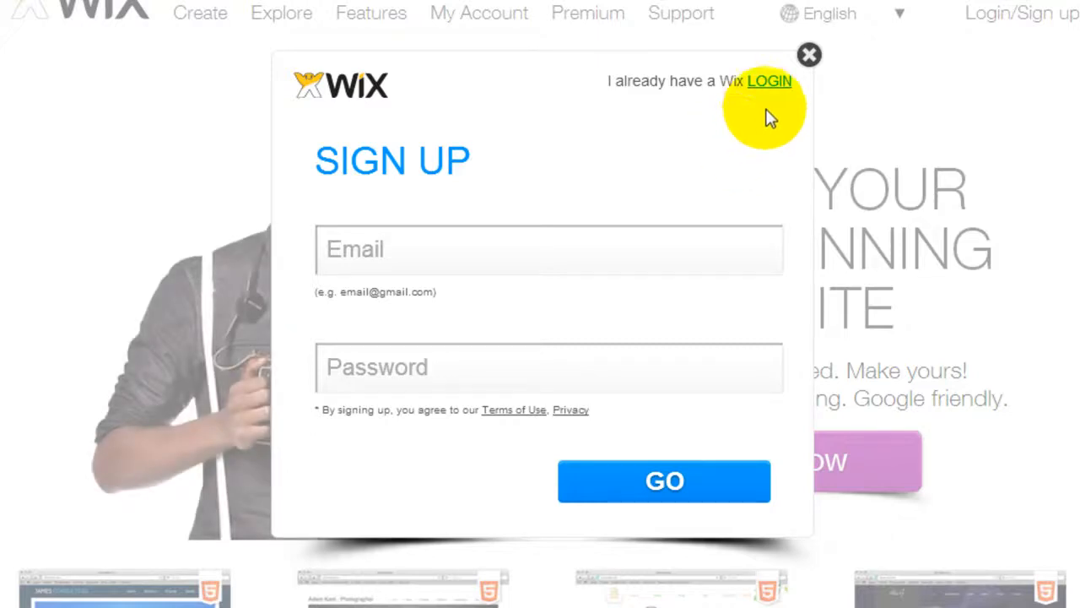
pyautogui.click(770, 81)
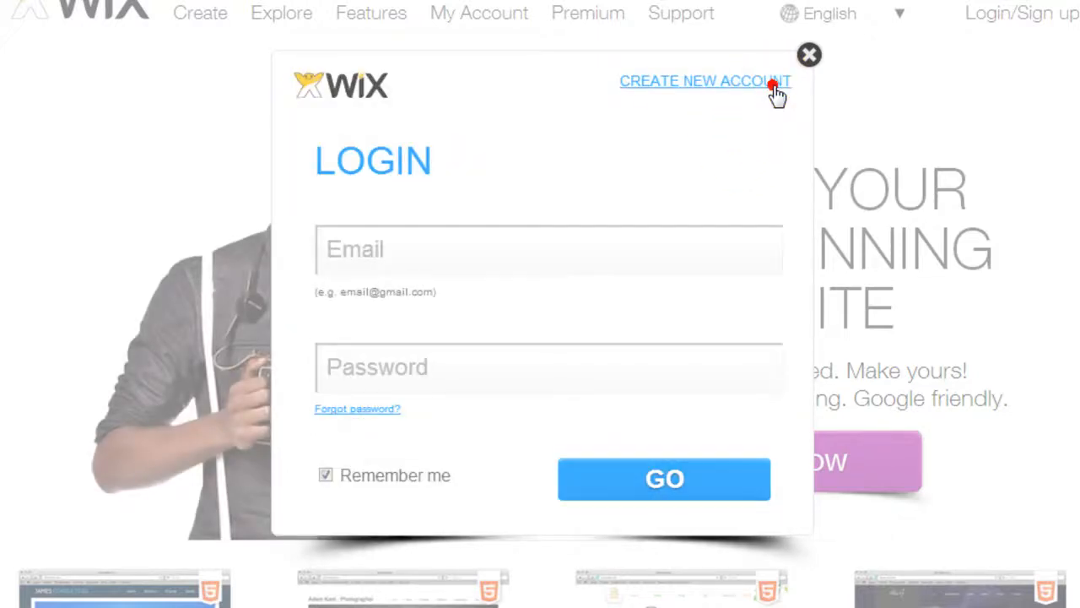
pyautogui.click(518, 250)
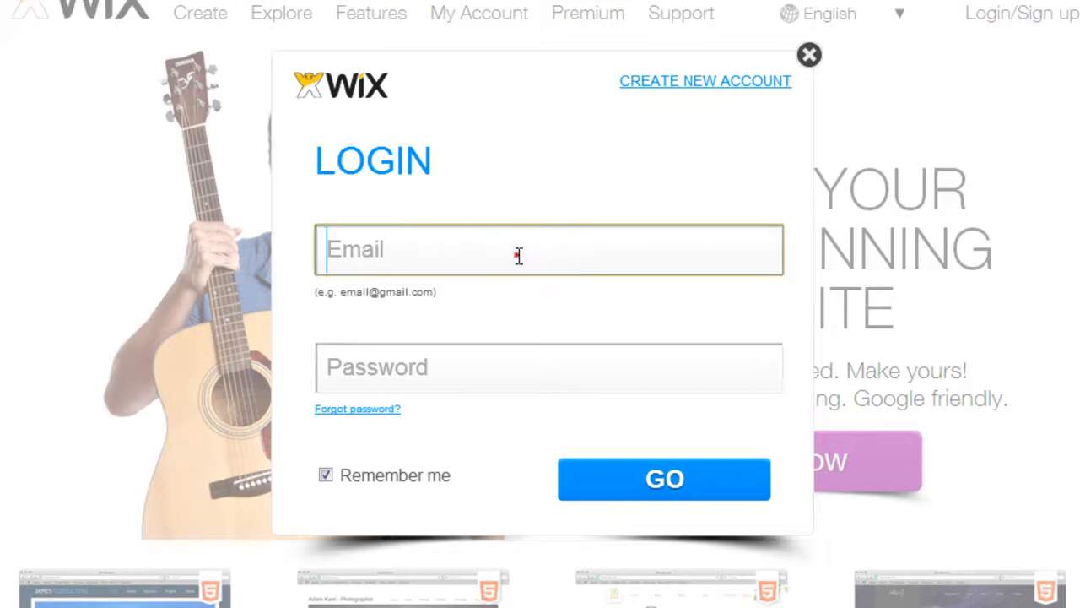
pyautogui.write('in')
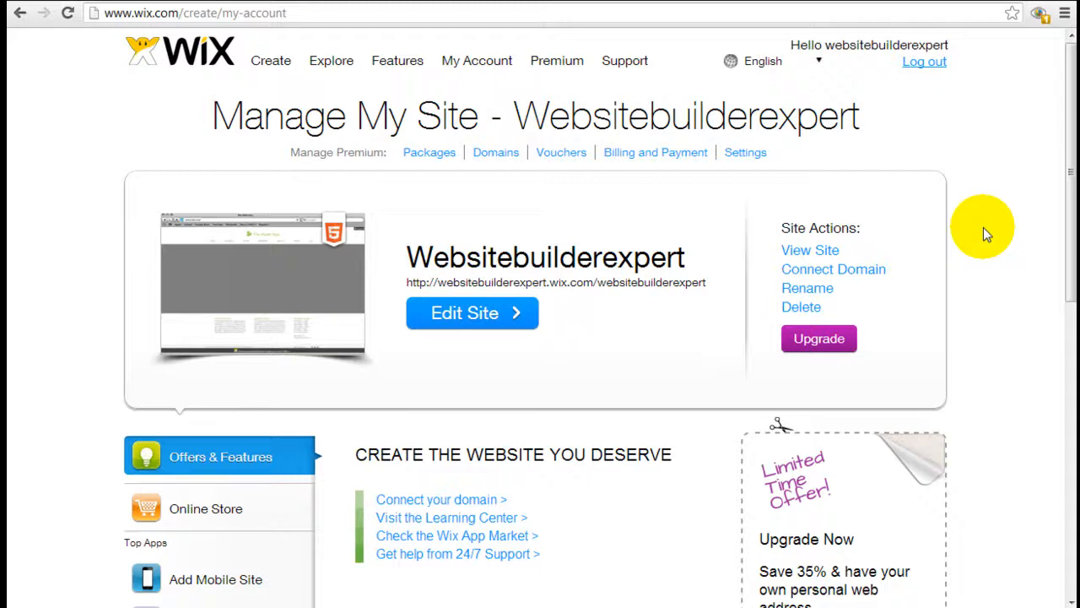
pyautogui.moveTo(472, 233)
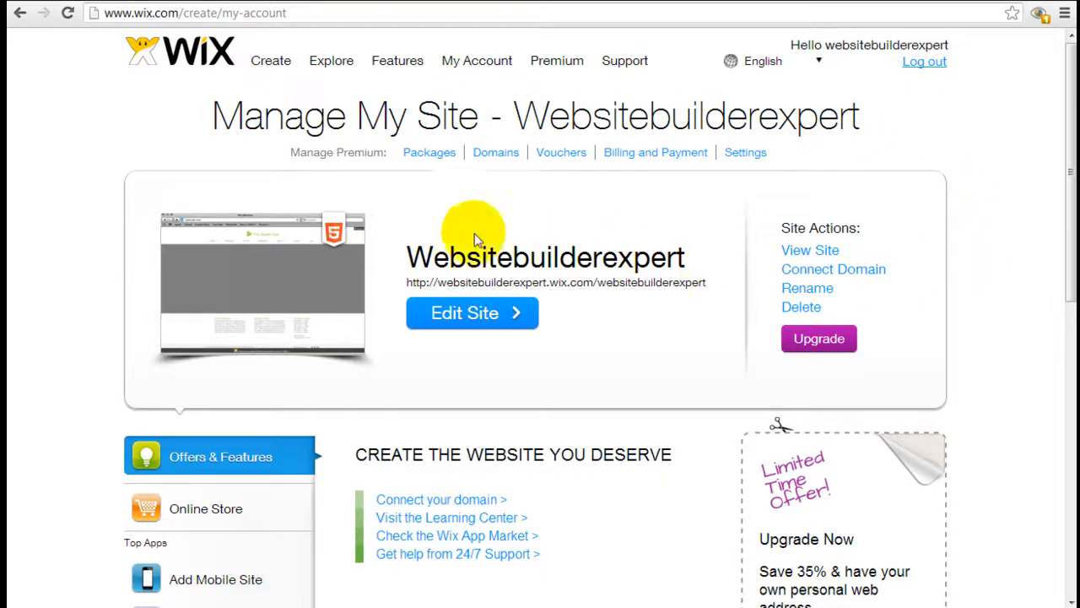
pyautogui.moveTo(509, 233)
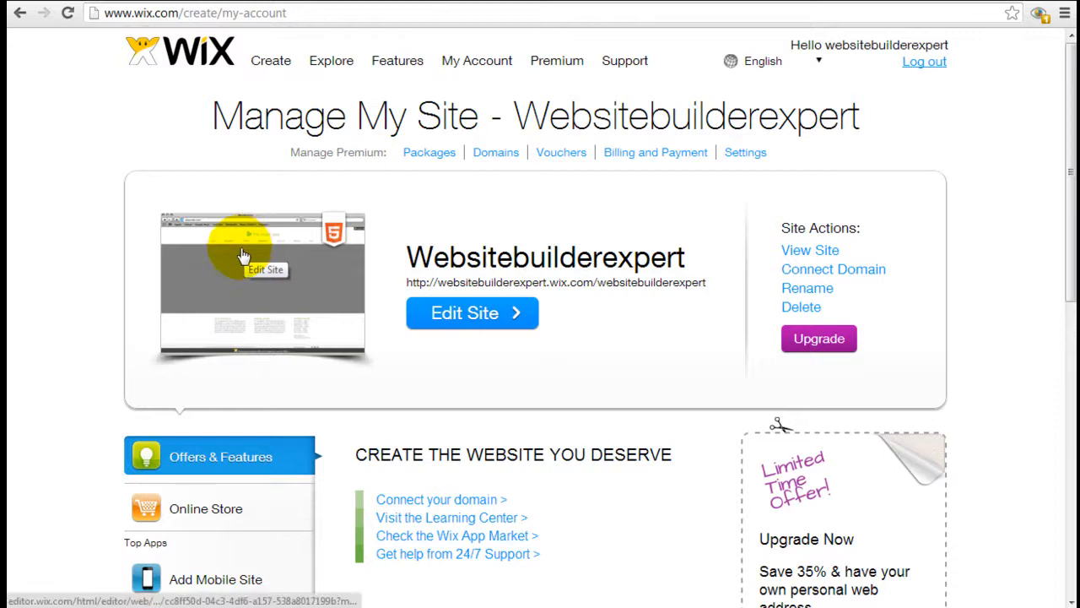
pyautogui.moveTo(355, 189)
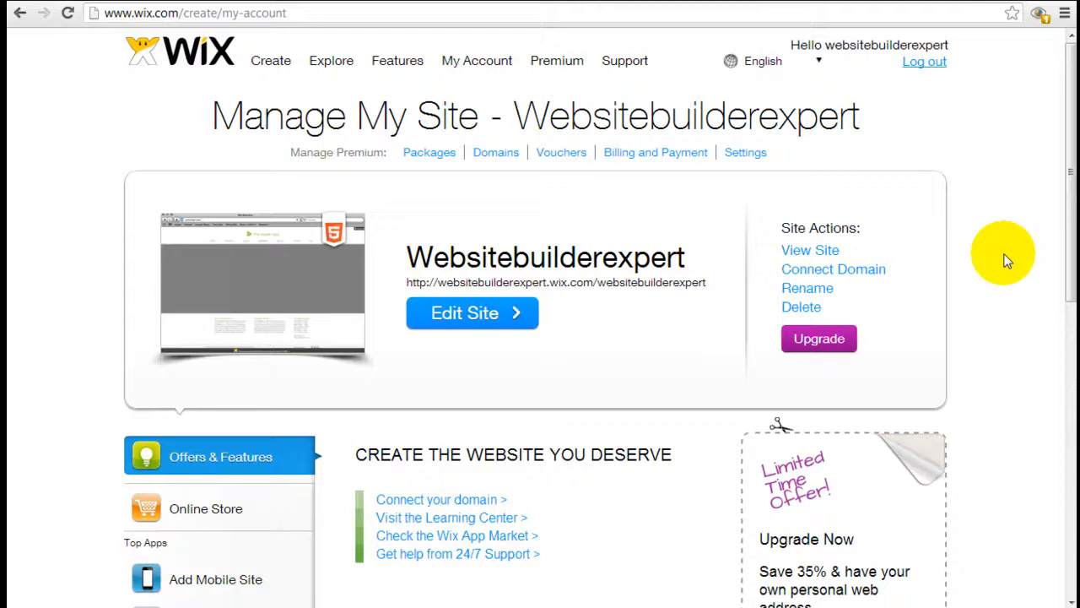
pyautogui.moveTo(165, 111)
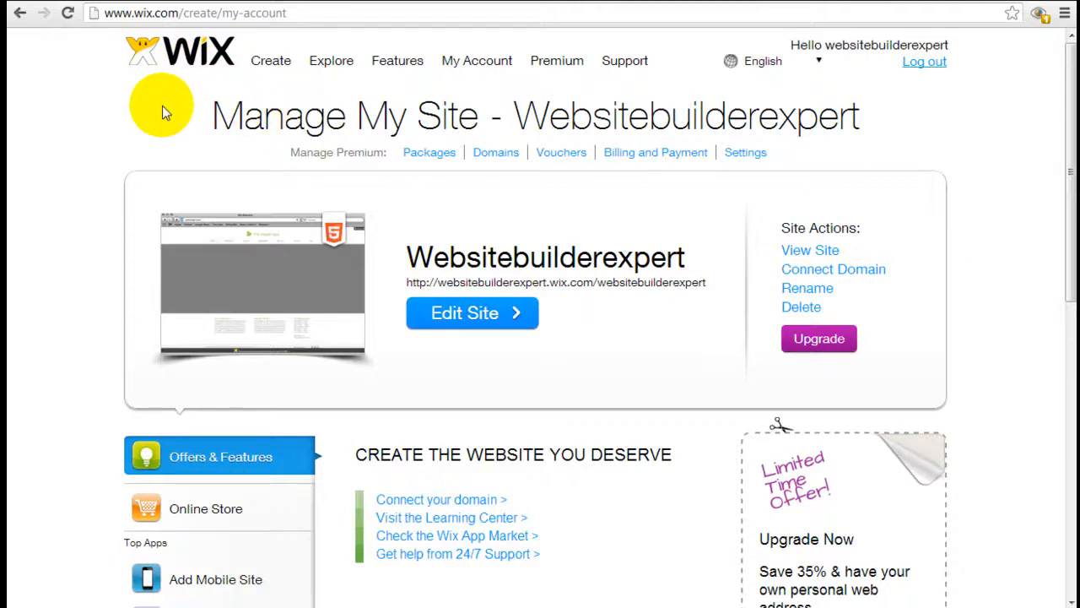
pyautogui.moveTo(591, 370)
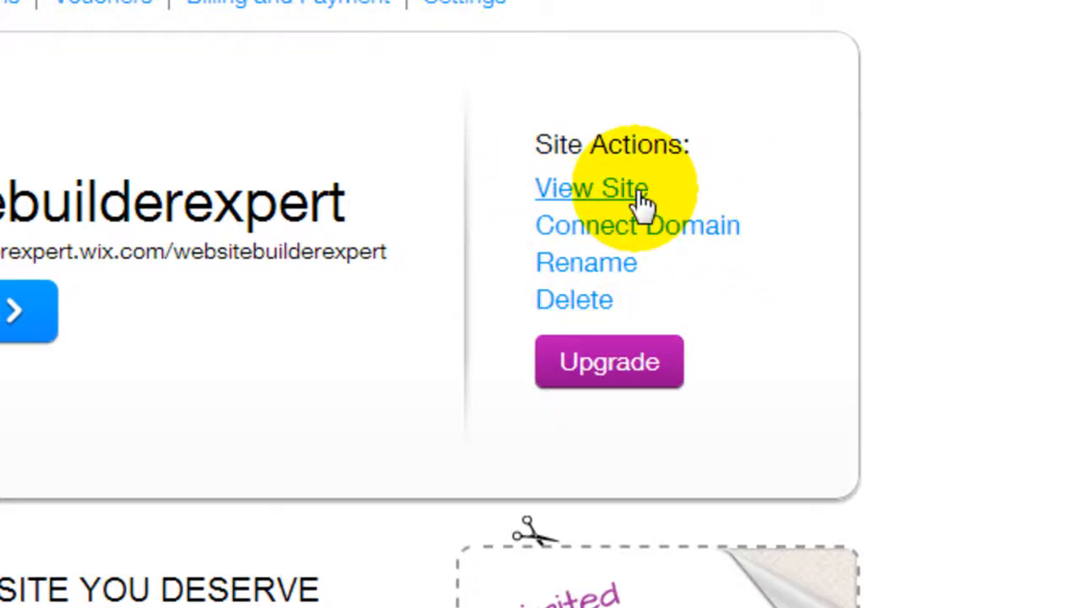
pyautogui.moveTo(661, 240)
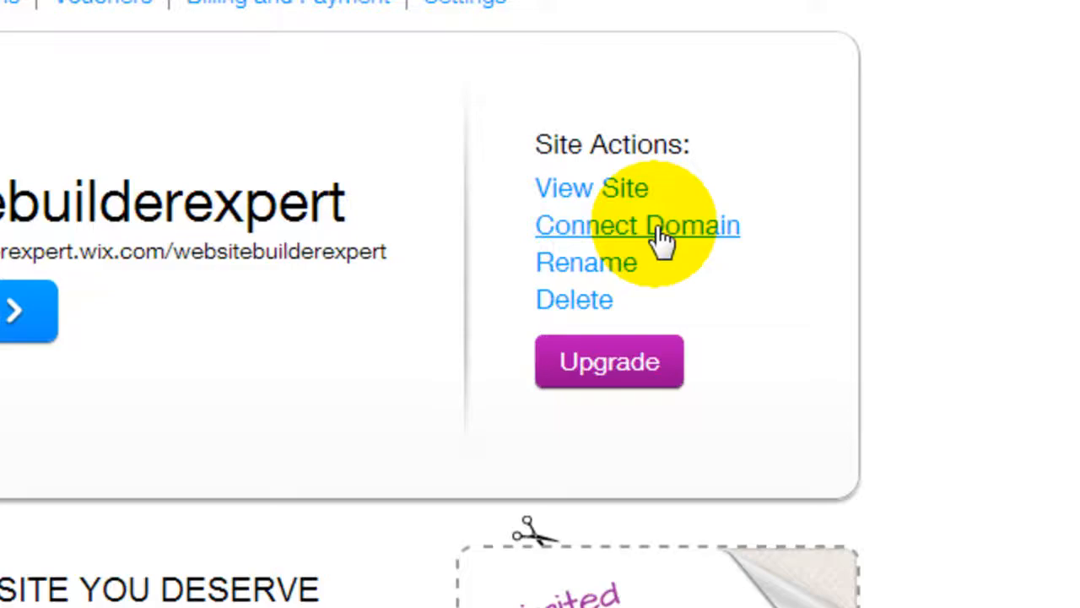
pyautogui.click(638, 225)
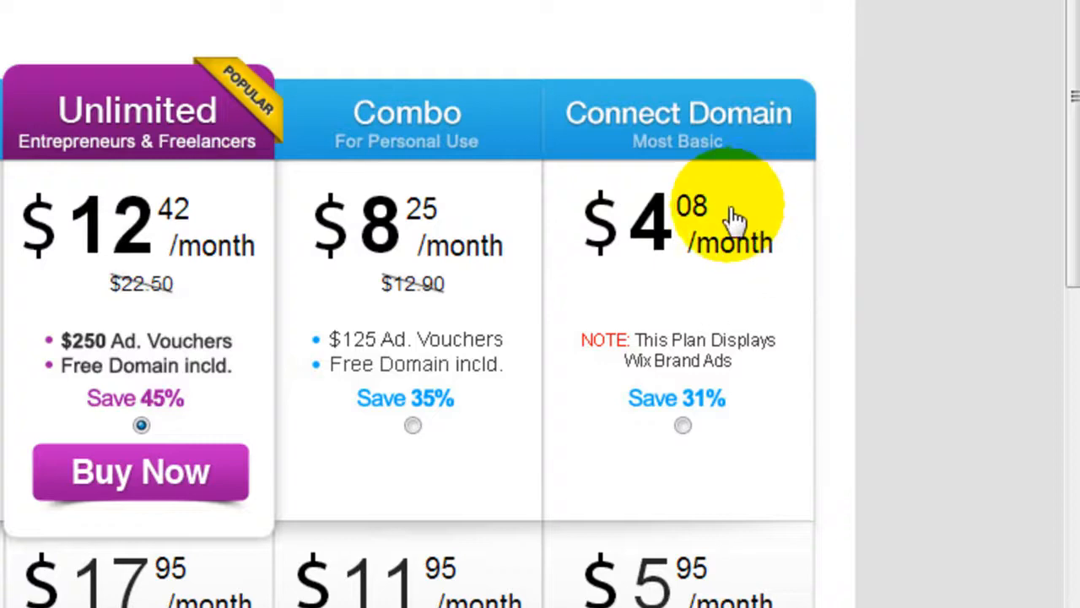
pyautogui.moveTo(848, 274)
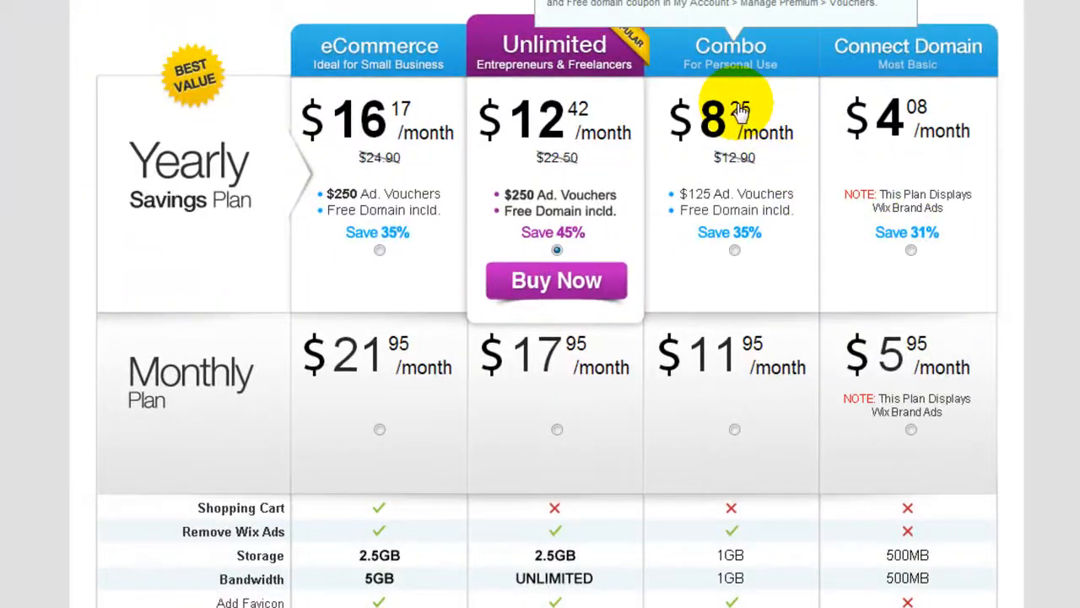
pyautogui.scroll(-3)
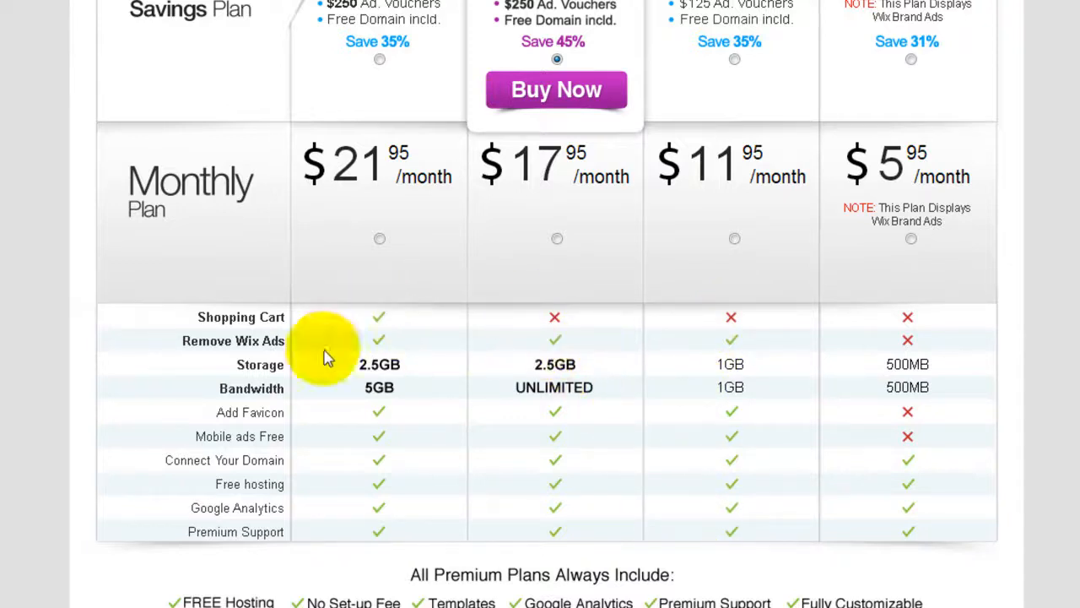
pyautogui.moveTo(474, 196)
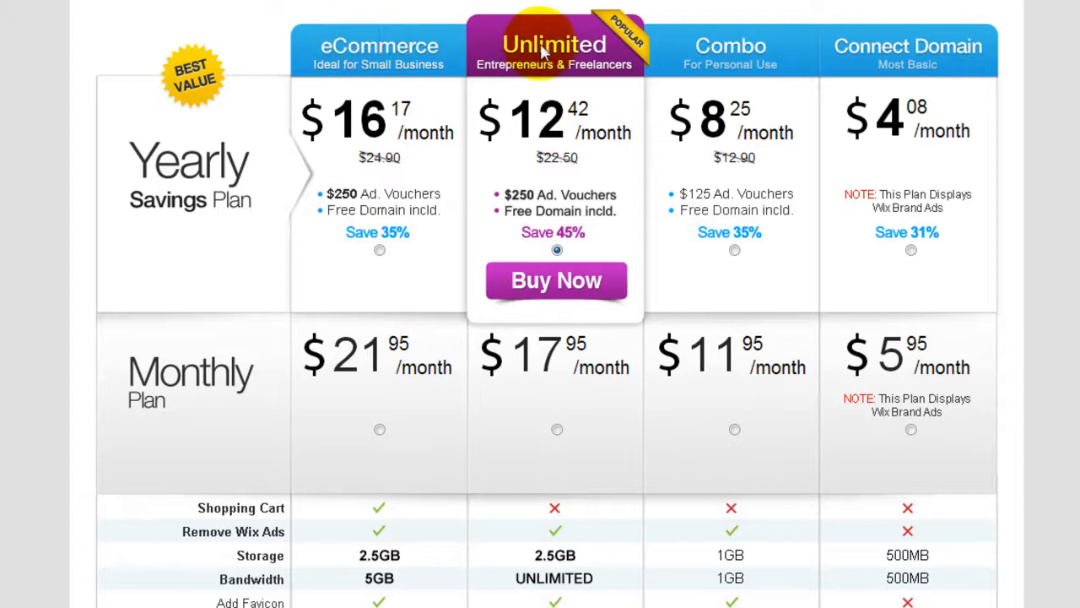
pyautogui.scroll(-3)
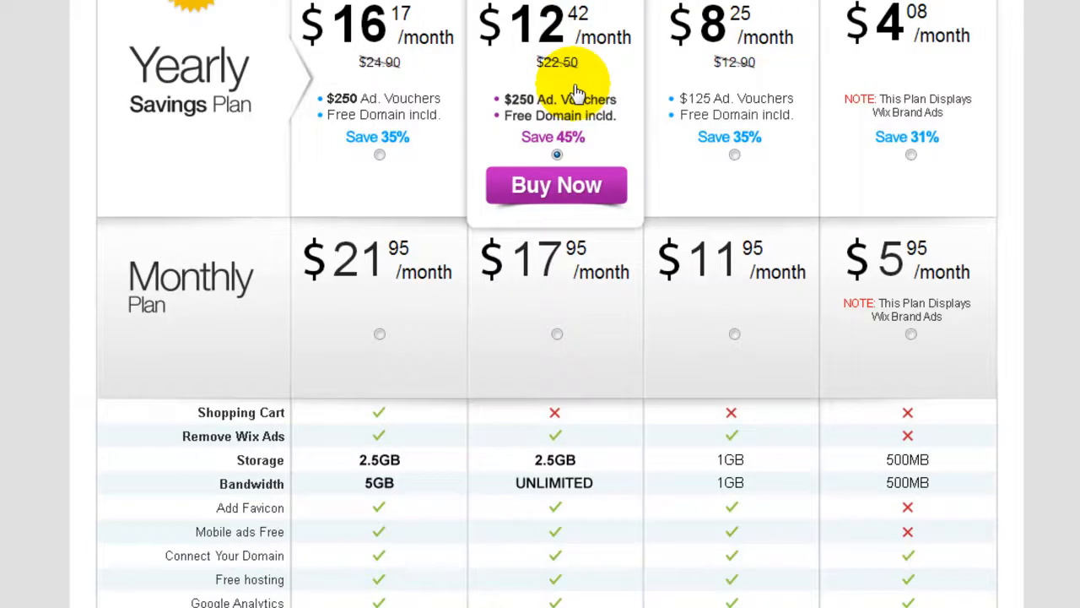
pyautogui.scroll(-3)
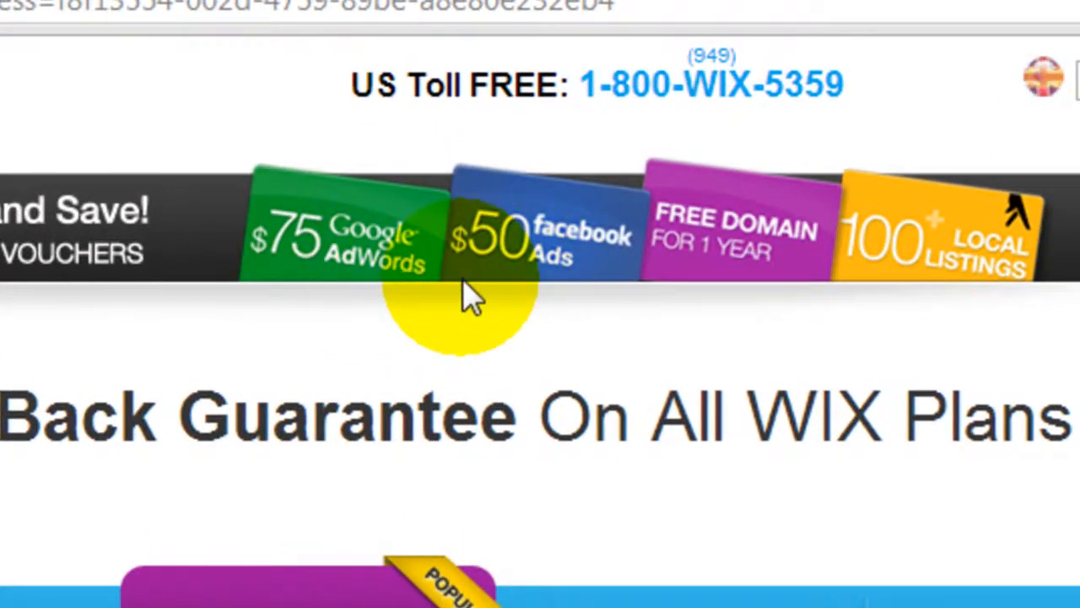
pyautogui.moveTo(695, 290)
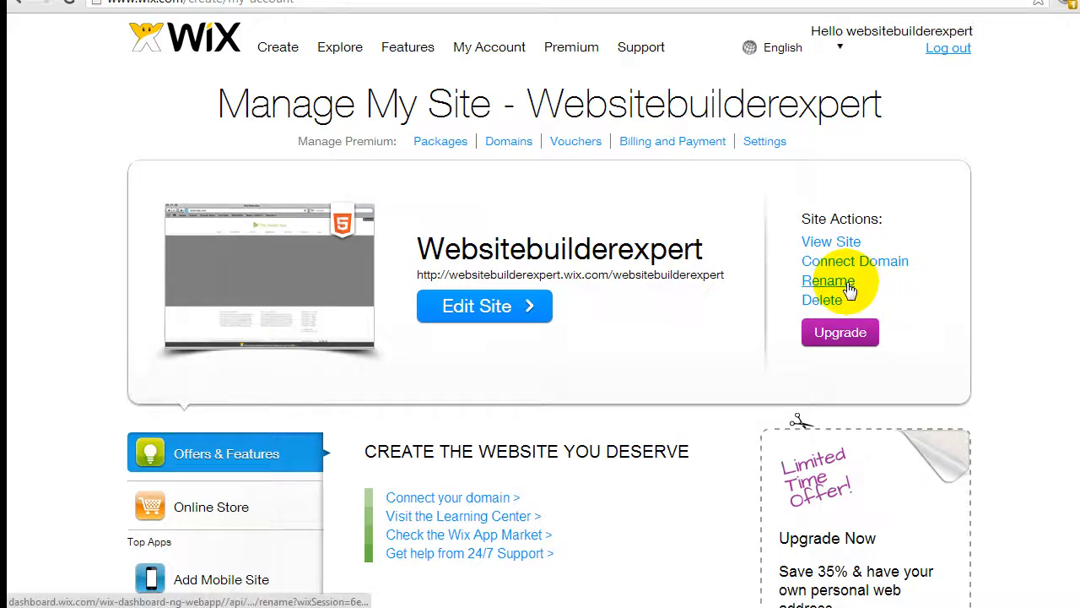
pyautogui.click(827, 280)
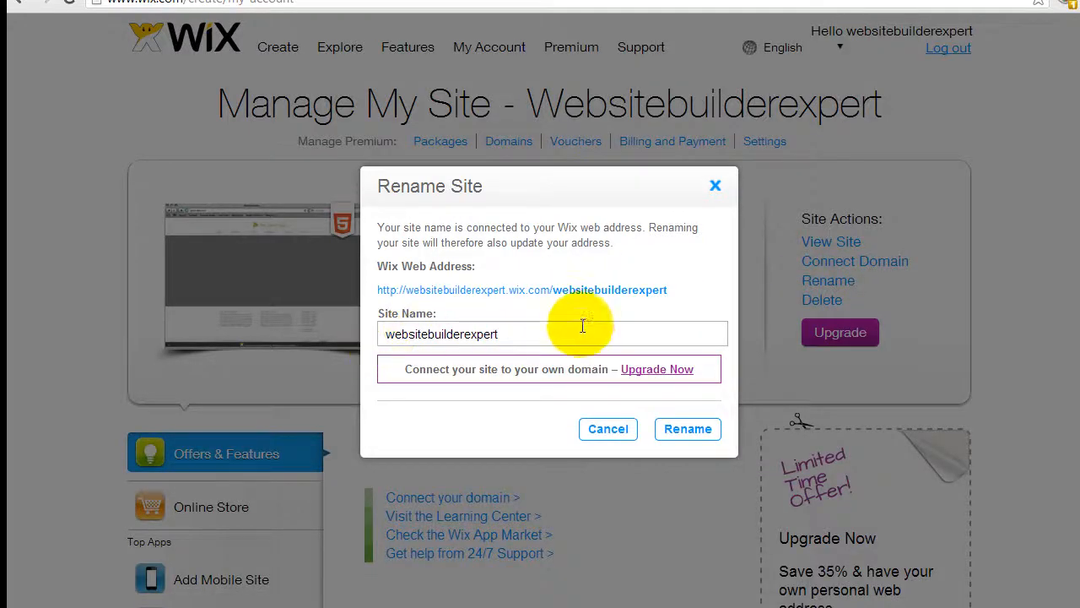
pyautogui.click(608, 429)
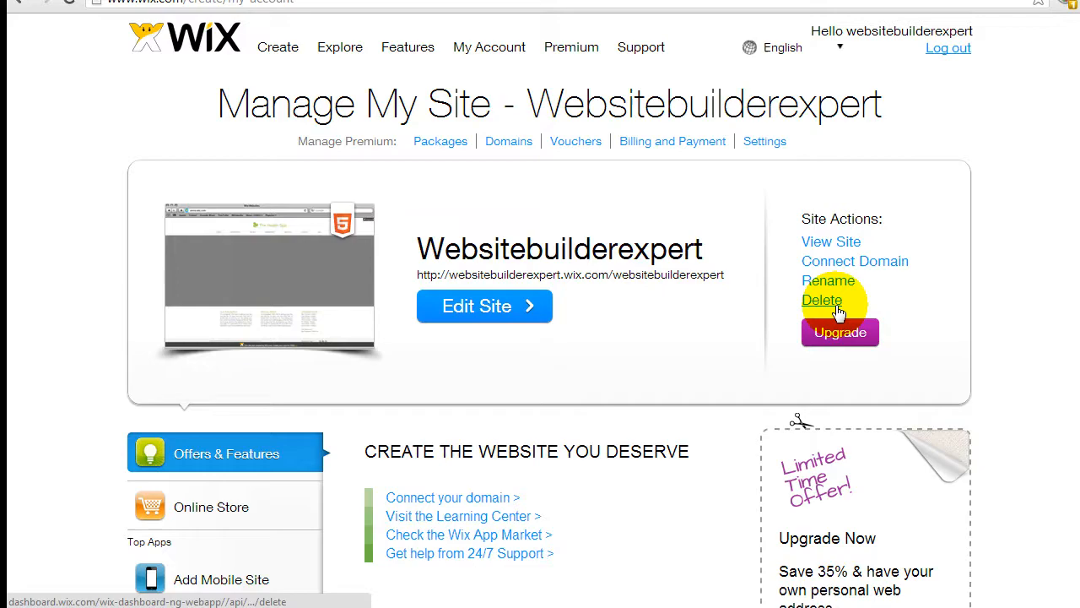
pyautogui.scroll(-3)
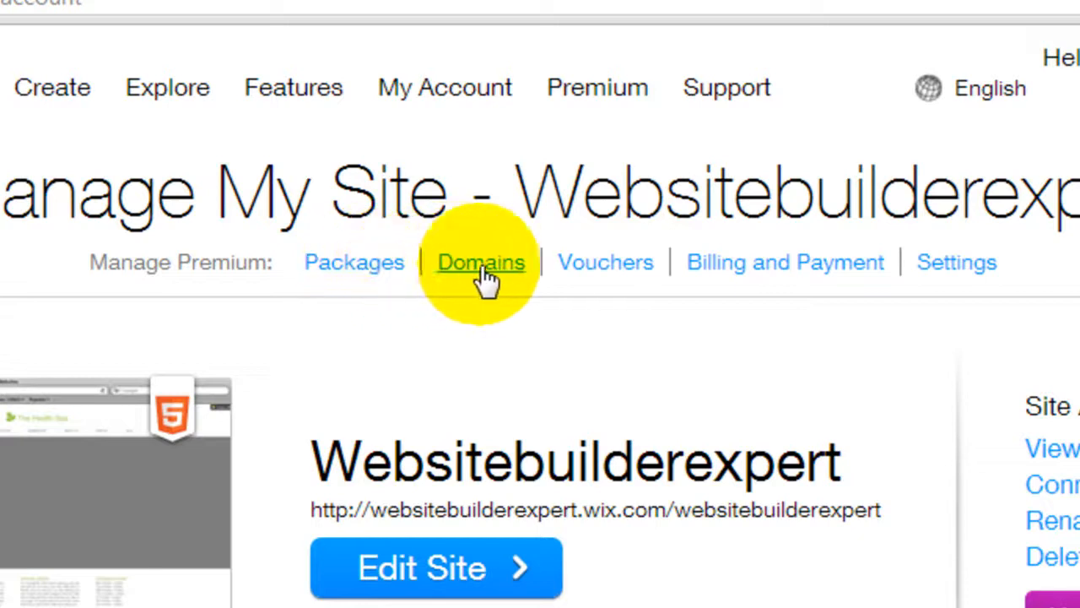
pyautogui.moveTo(355, 262)
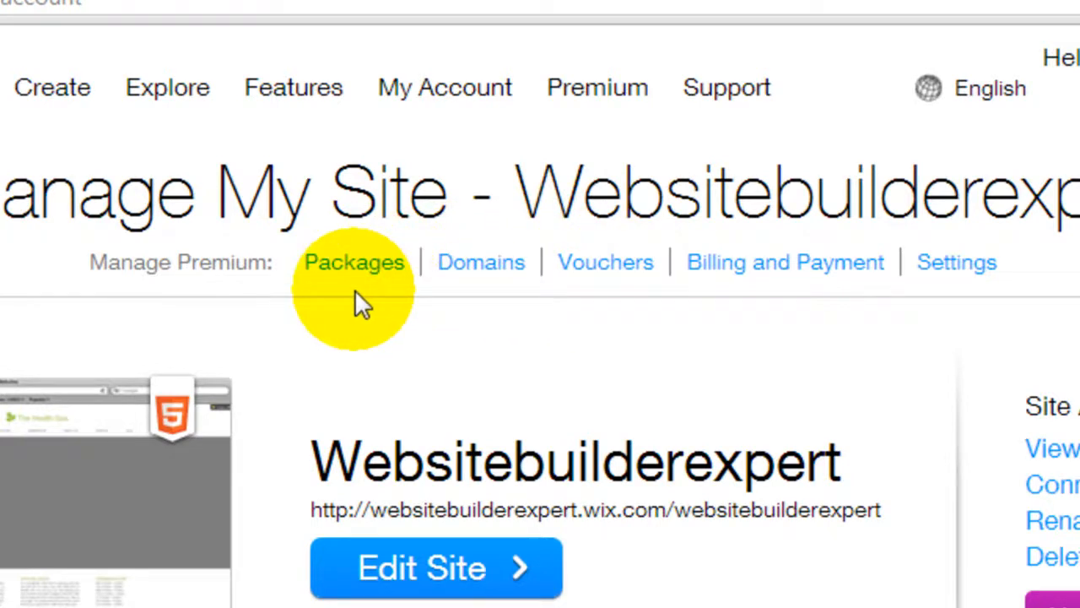
pyautogui.moveTo(481, 287)
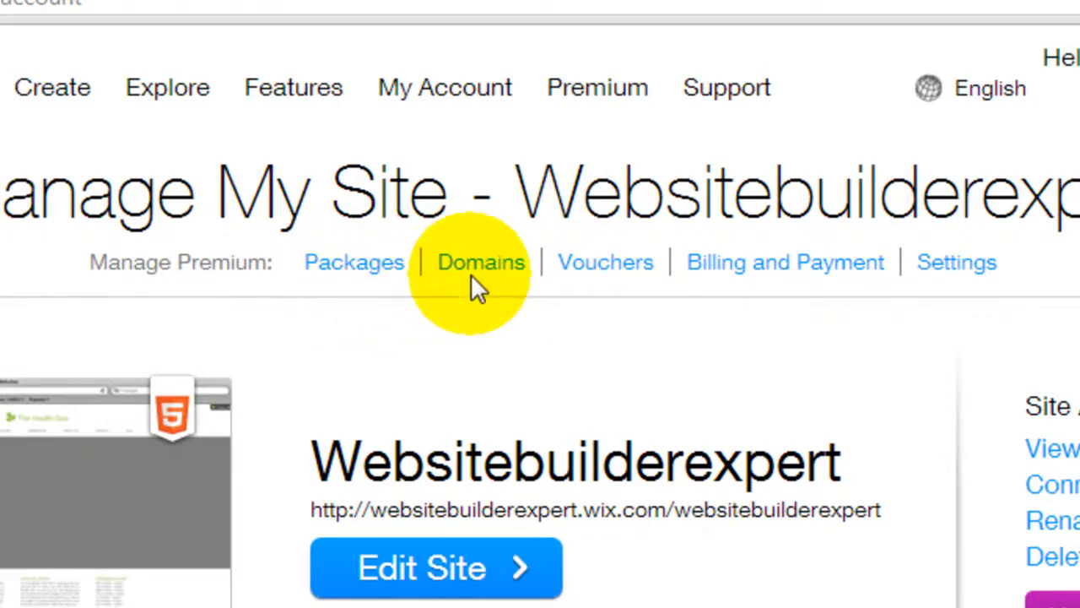
pyautogui.moveTo(604, 262)
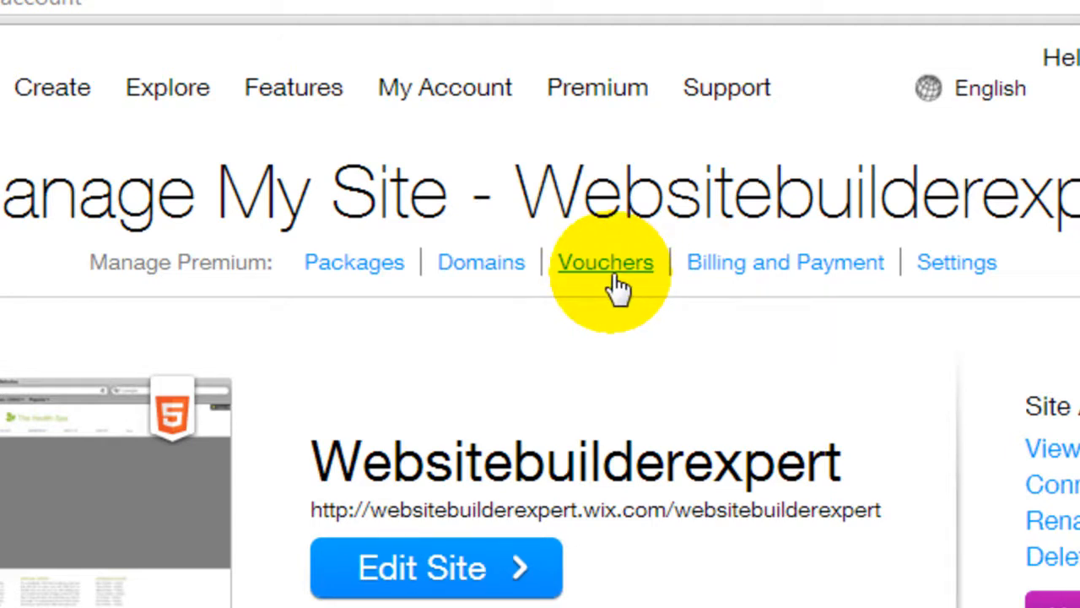
pyautogui.moveTo(662, 290)
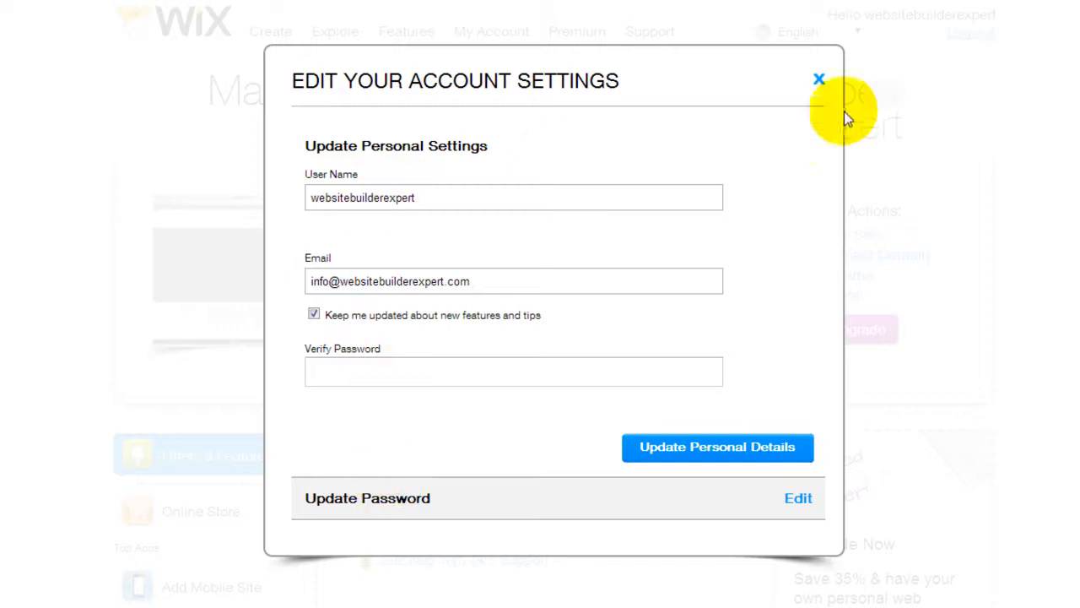
pyautogui.click(817, 79)
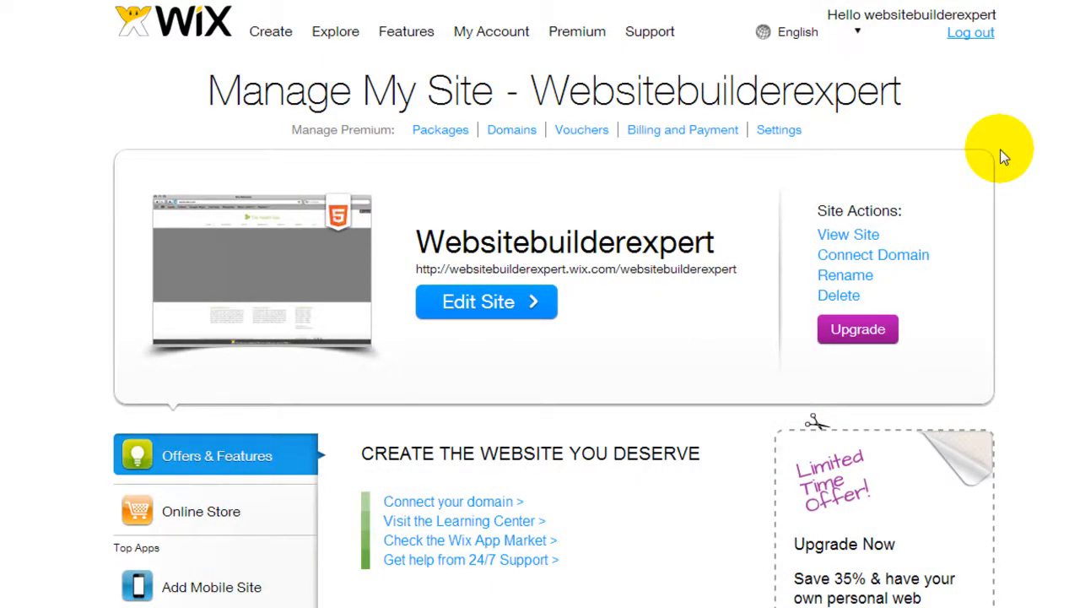
pyautogui.moveTo(638, 71)
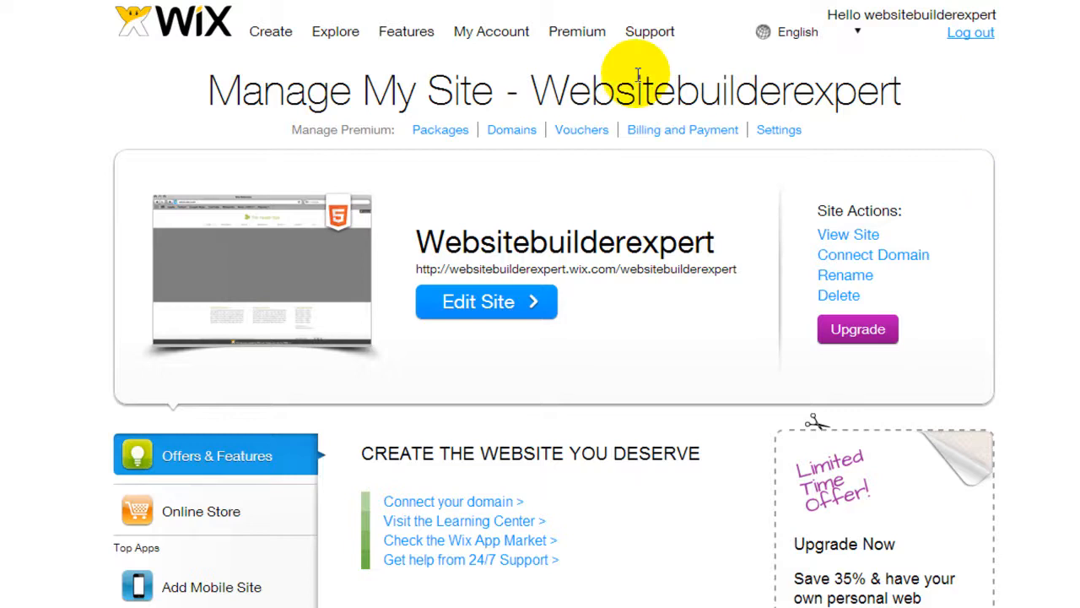